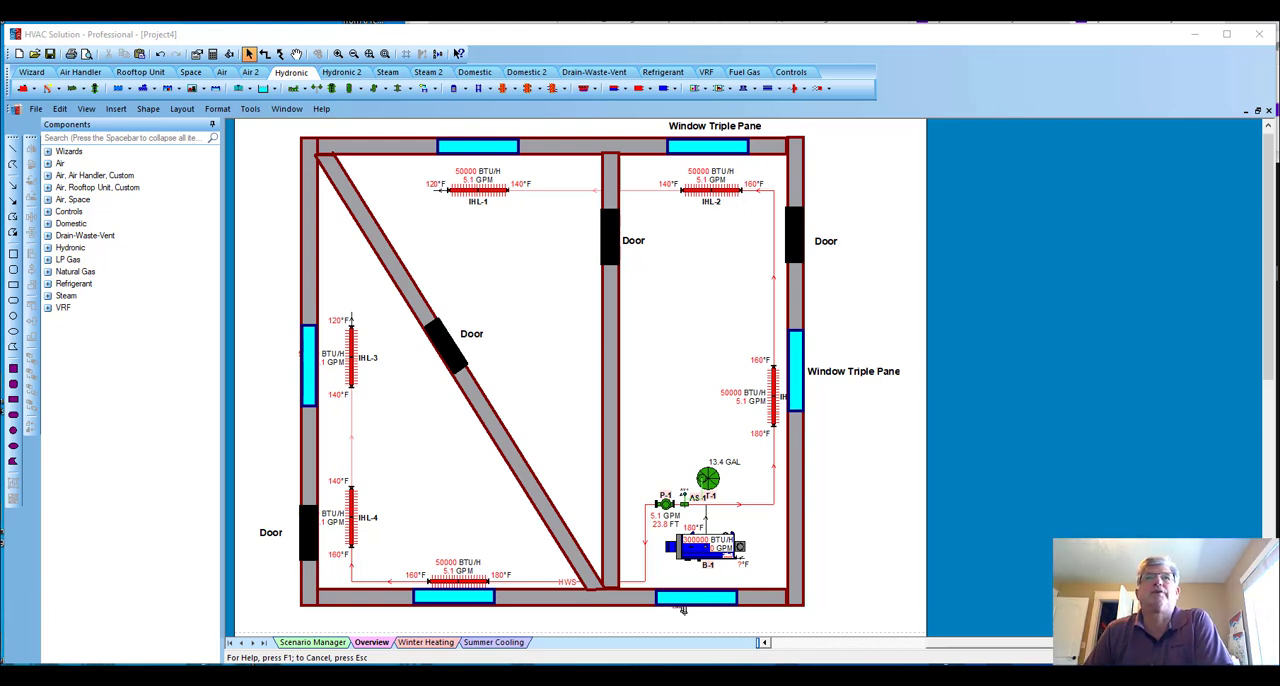
{"action": "mouse_move", "coordinate": [310, 238]}
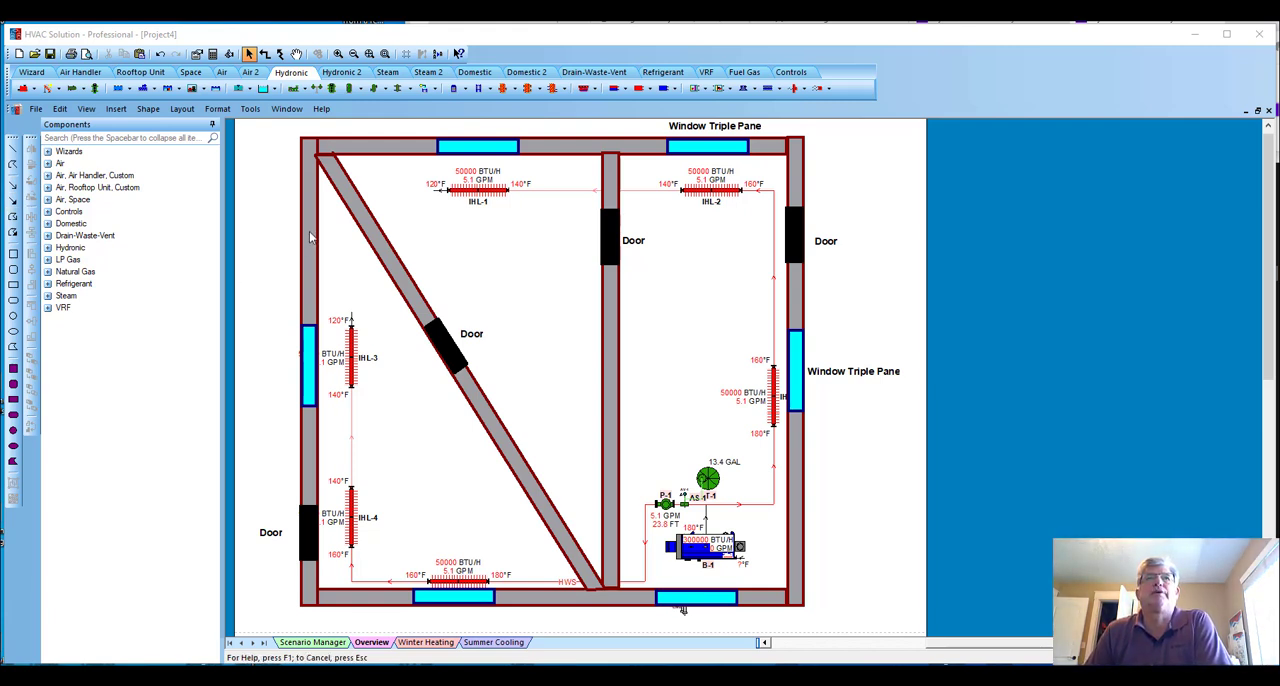
{"action": "mouse_move", "coordinate": [820, 208]}
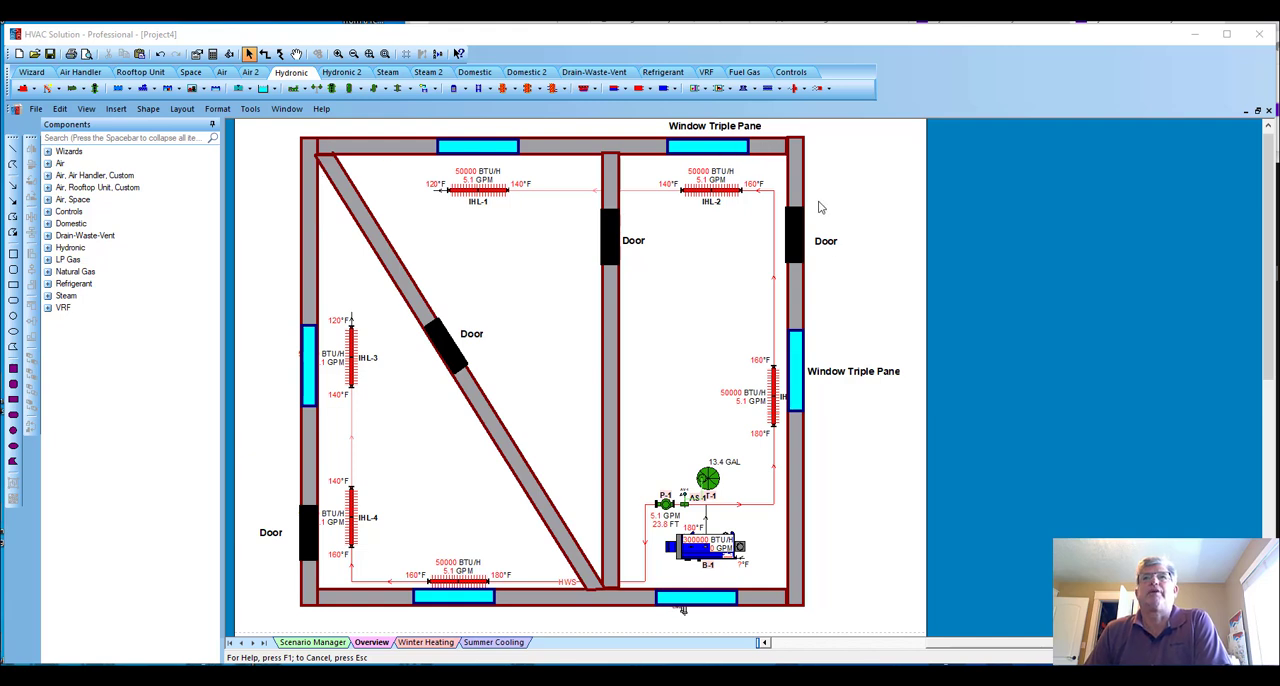
{"action": "mouse_move", "coordinate": [388, 512]}
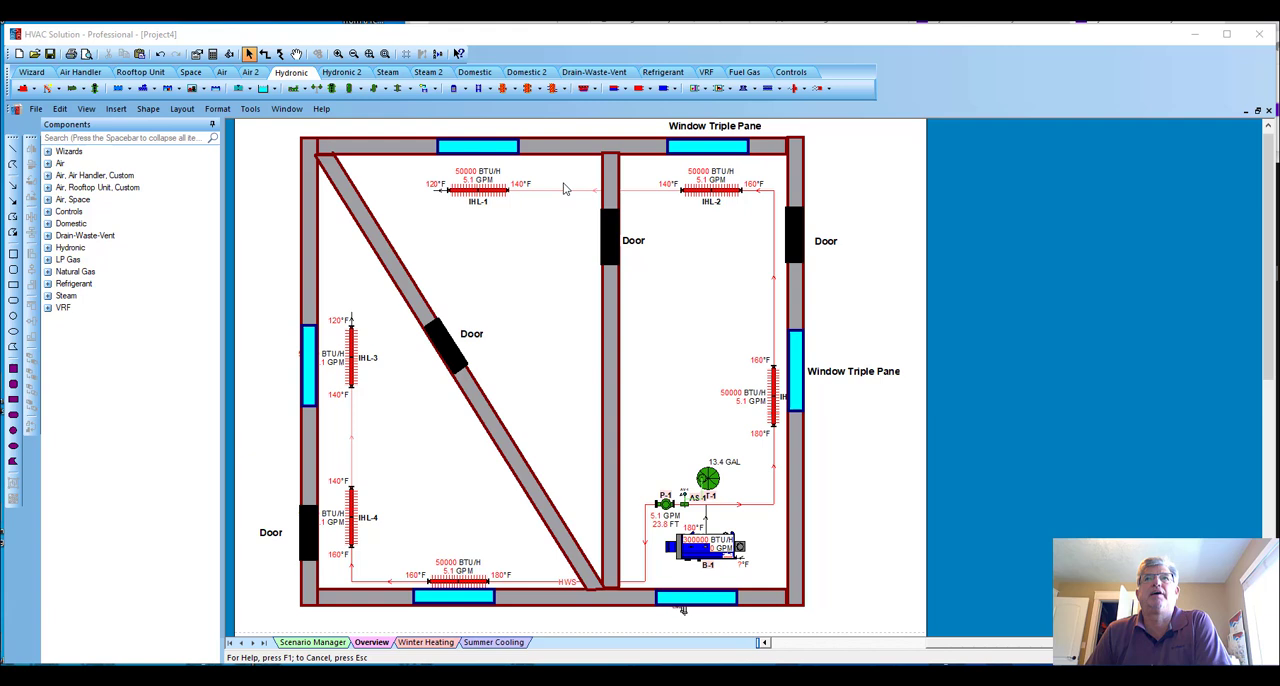
{"action": "mouse_move", "coordinate": [818, 372]}
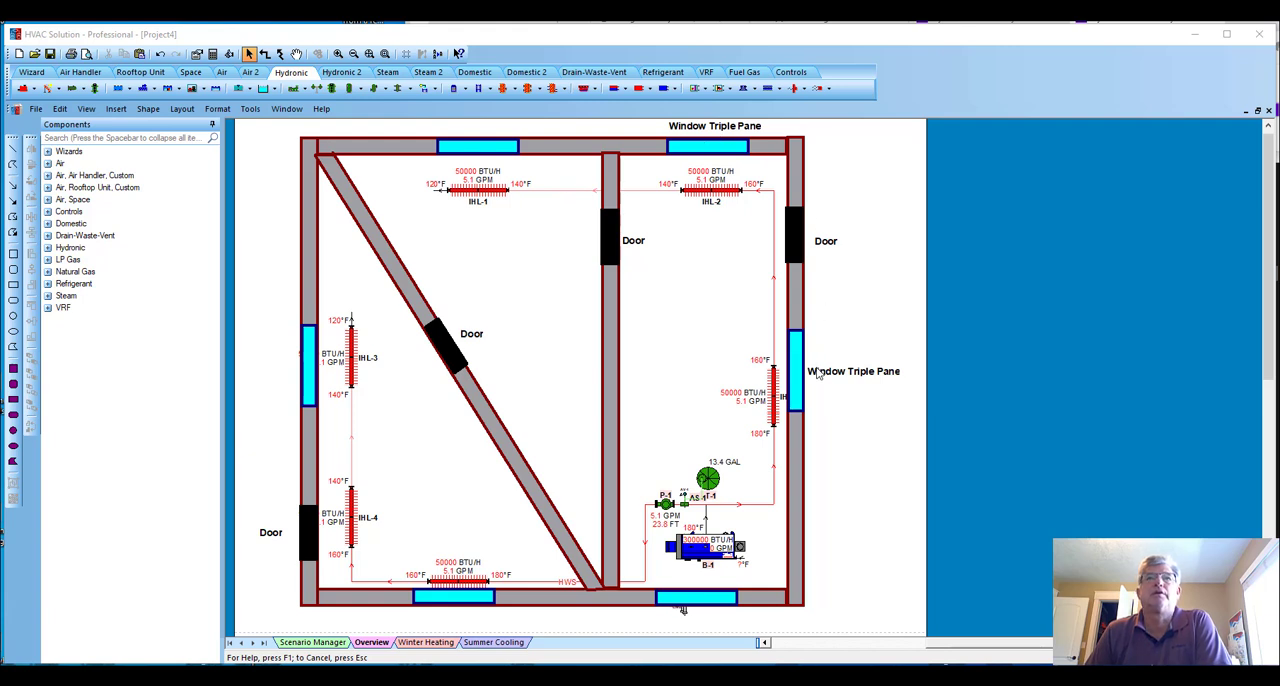
{"action": "mouse_move", "coordinate": [816, 376]}
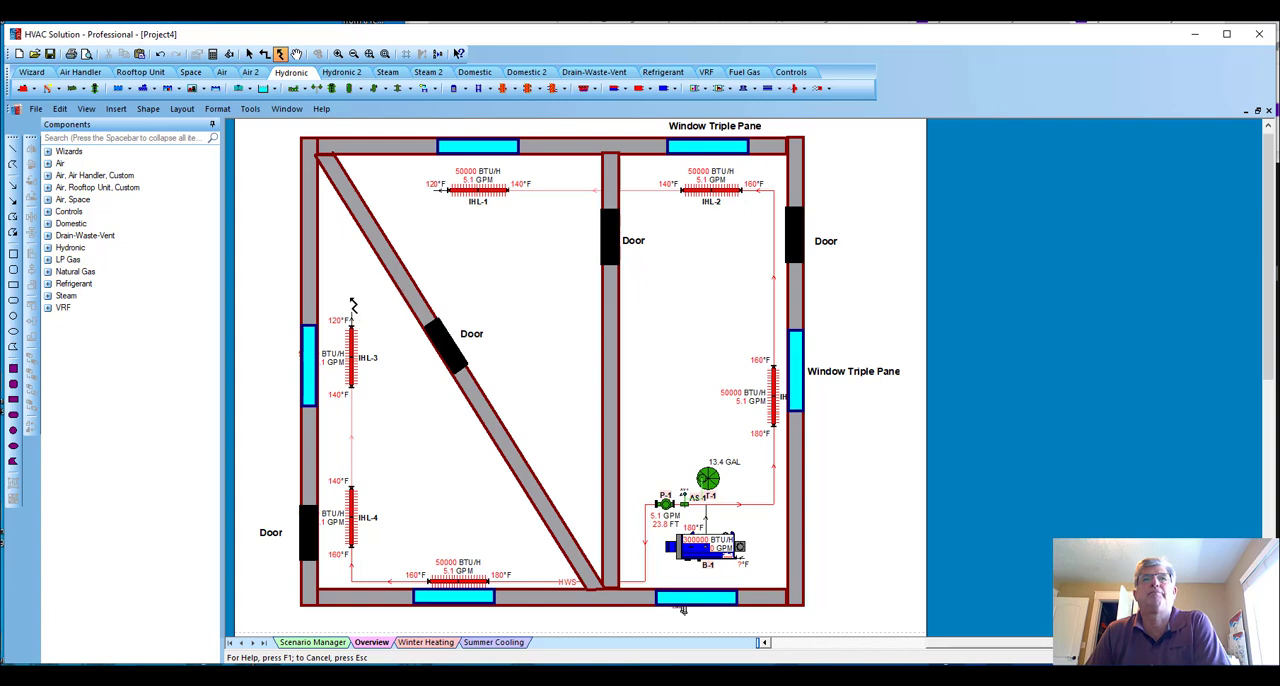
{"action": "mouse_move", "coordinate": [352, 318]}
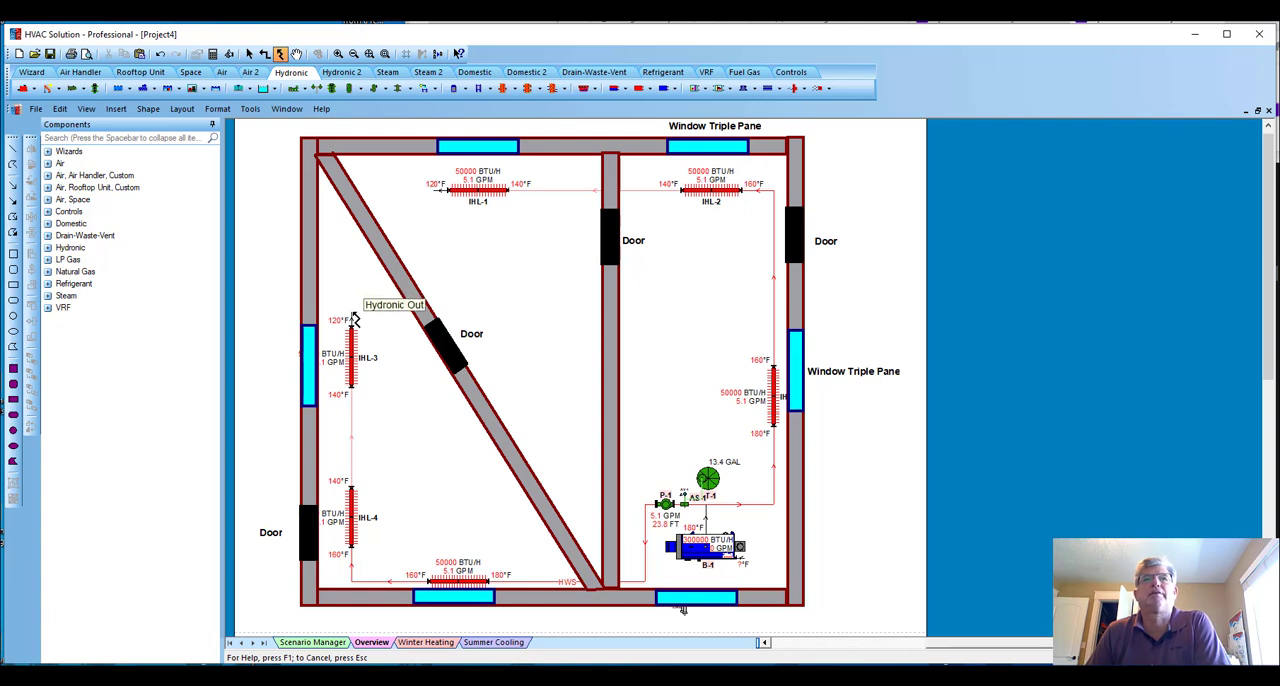
{"action": "mouse_move", "coordinate": [352, 310]}
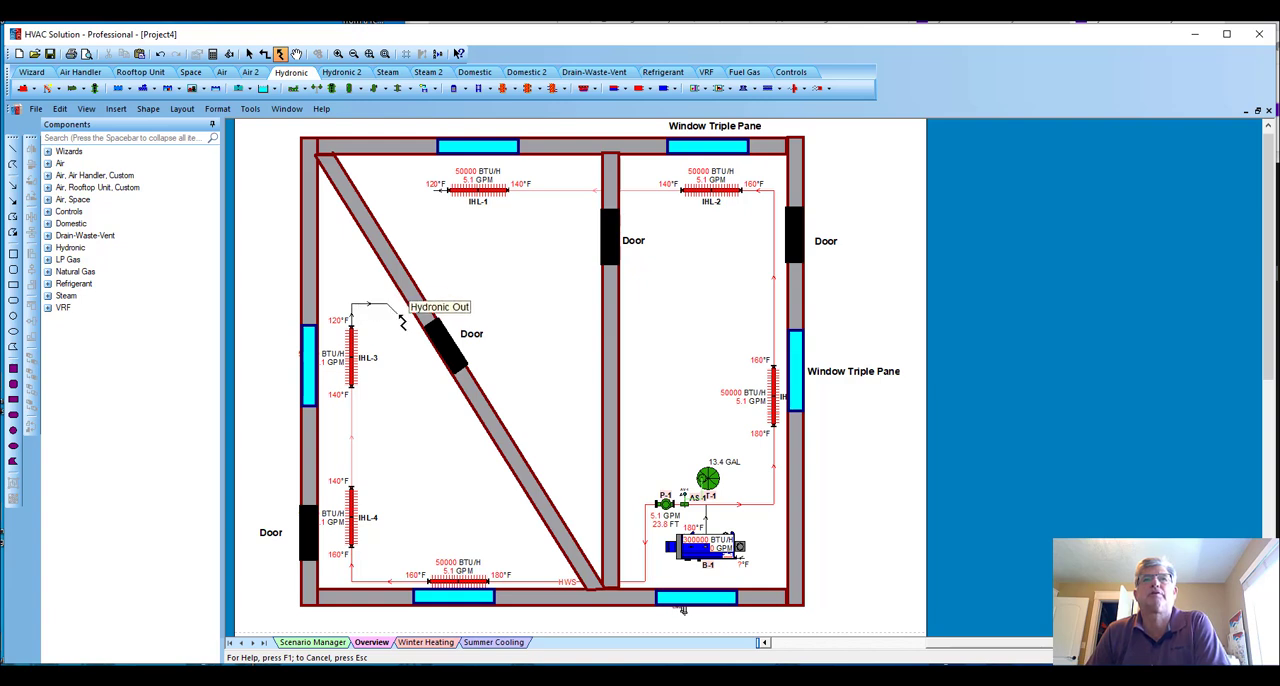
Step: Draw an angled hydronic pipe along the diagonal wall and join the top heating loop to it
{"action": "left_click_drag", "start_coordinate": [440, 308], "coordinate": [484, 388]}
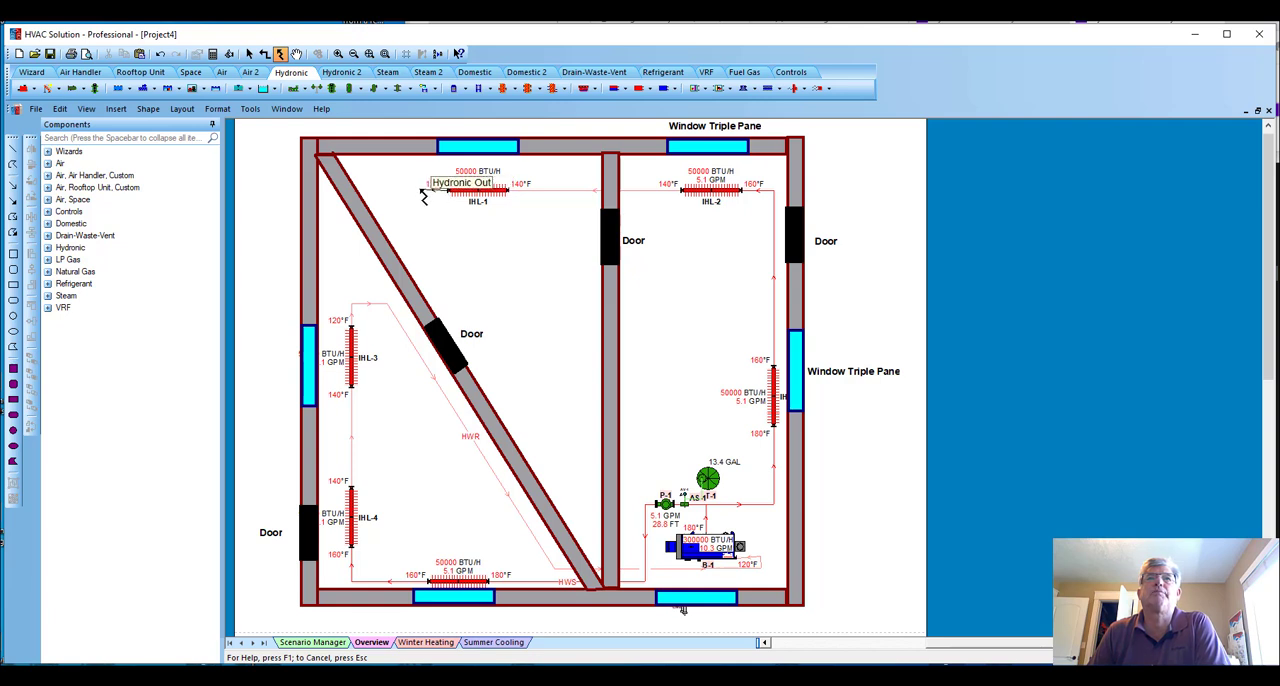
{"action": "left_click_drag", "start_coordinate": [460, 182], "coordinate": [460, 236]}
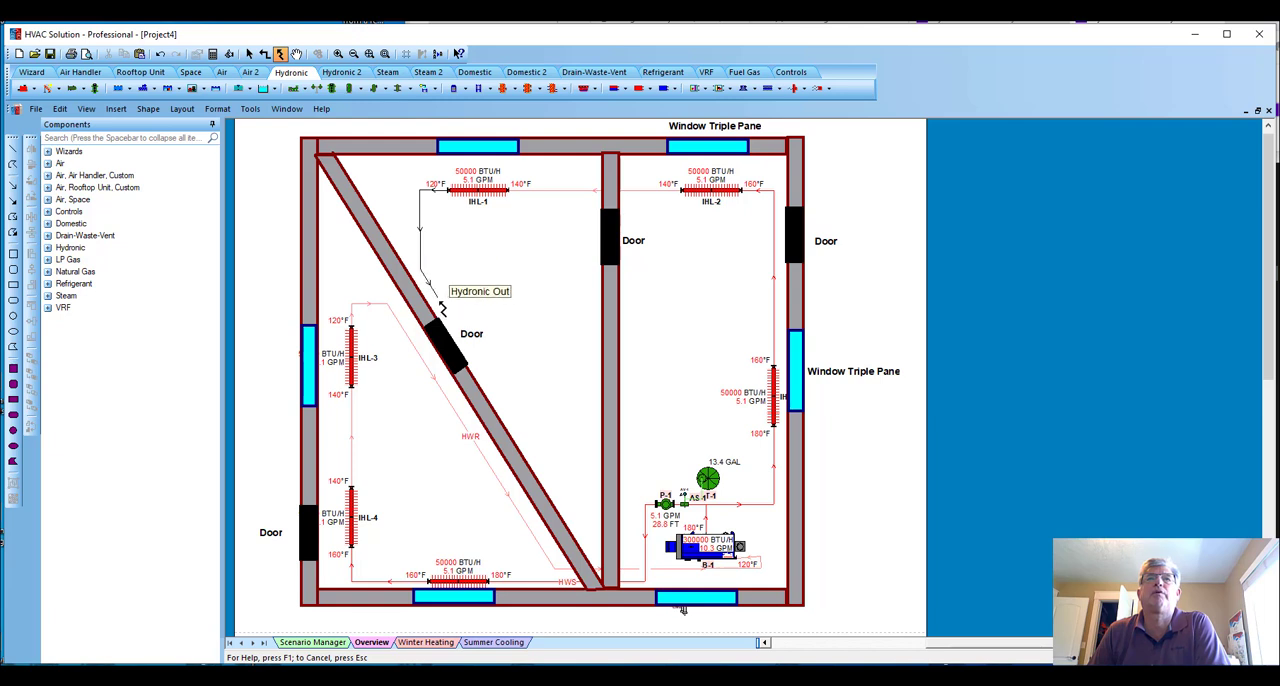
{"action": "left_click_drag", "start_coordinate": [480, 292], "coordinate": [616, 500]}
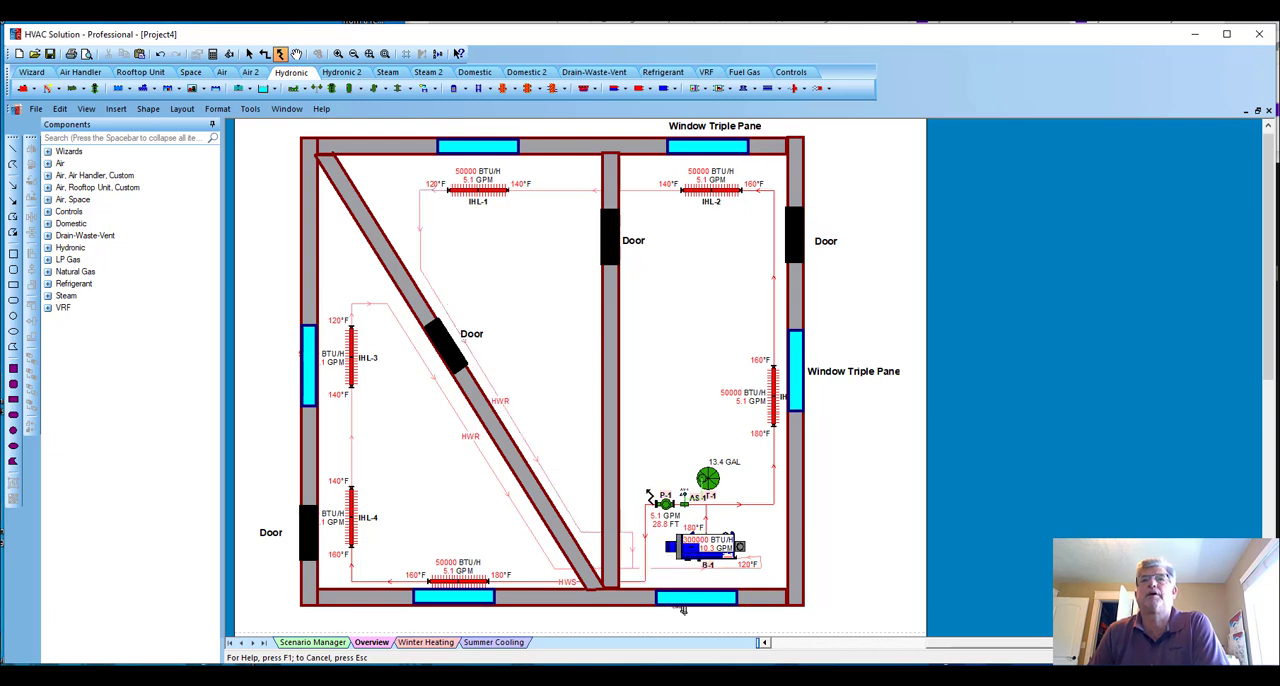
{"action": "mouse_move", "coordinate": [540, 316]}
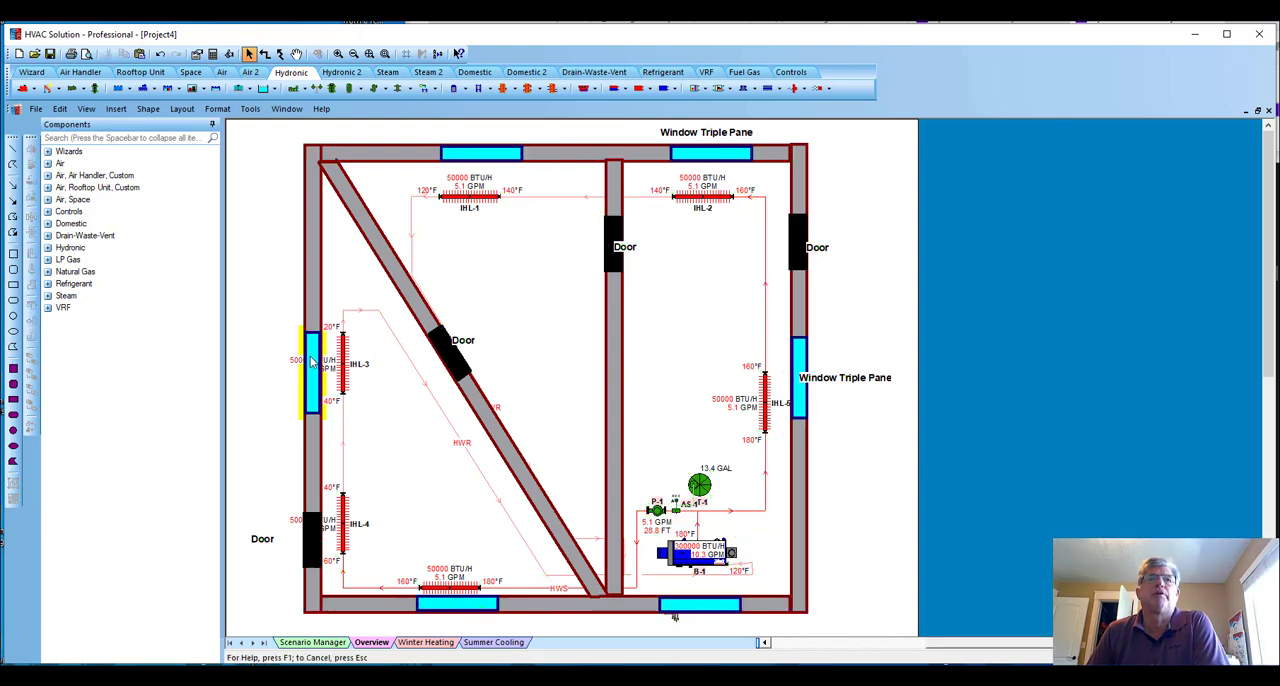
Step: Select the whole floor plan with walls, heaters, boiler and piping, and copy it to the clipboard
{"action": "left_click", "coordinate": [312, 364]}
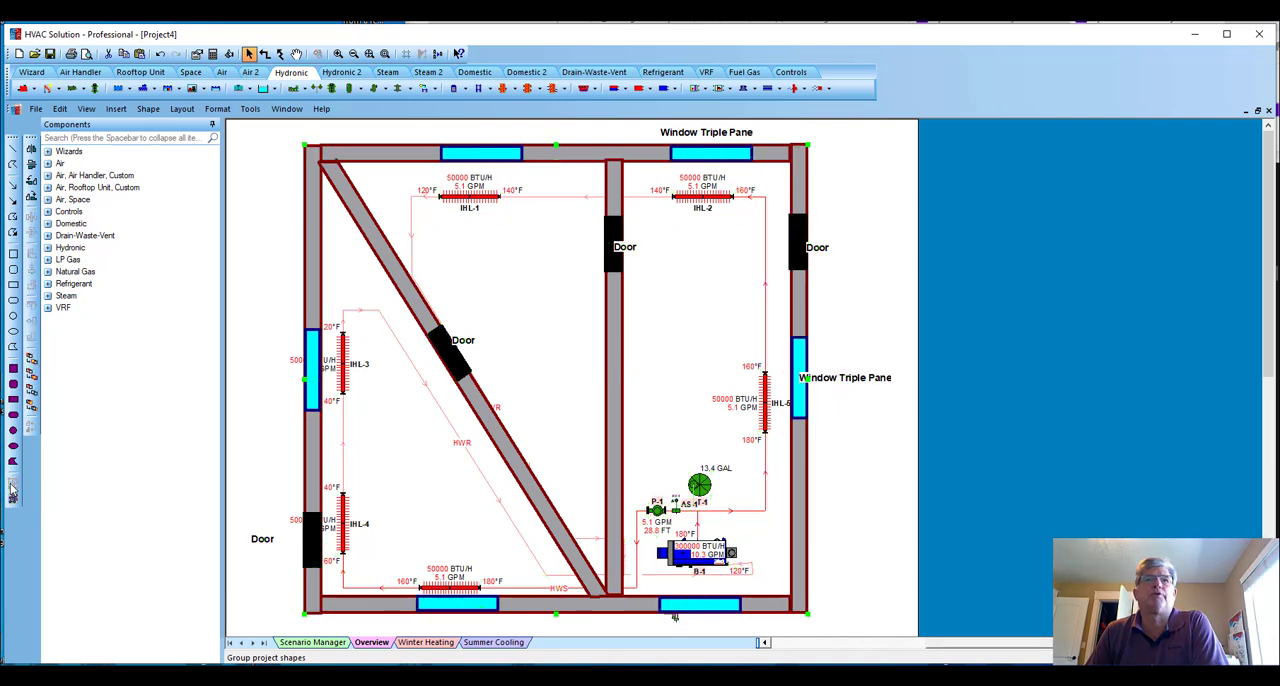
{"action": "left_click", "coordinate": [280, 290]}
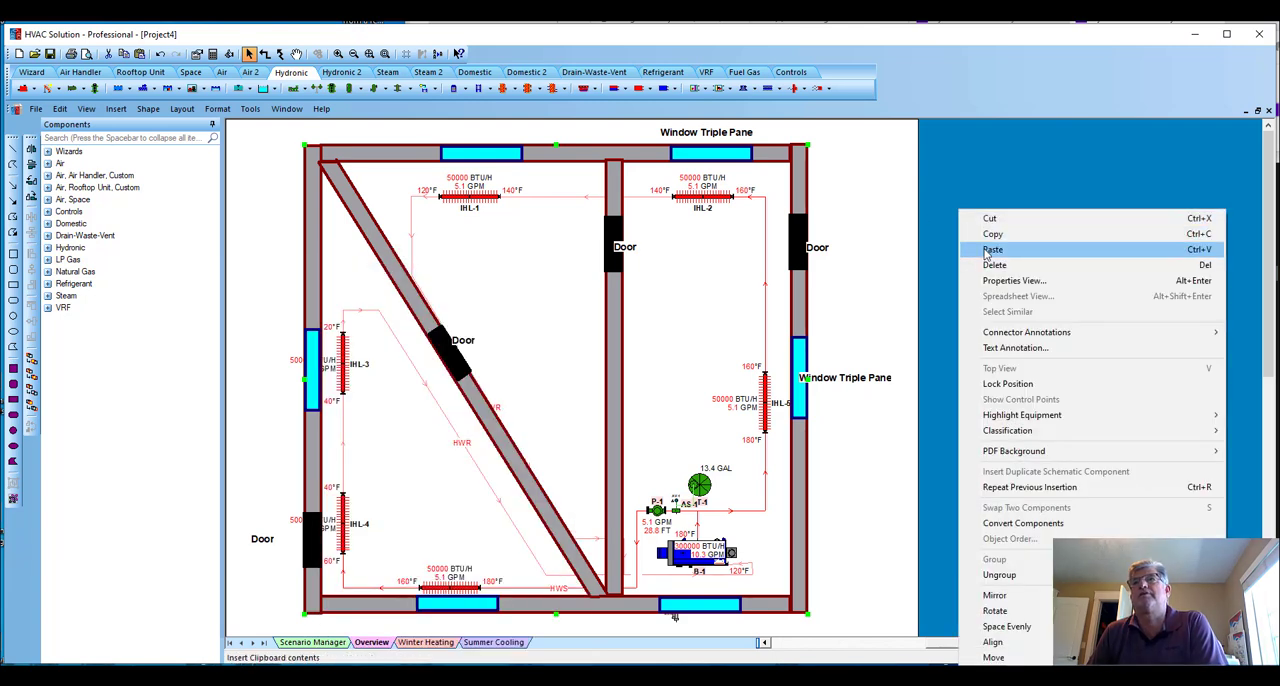
Step: Paste the copied floor plan to the right of the original
{"action": "left_click", "coordinate": [992, 248]}
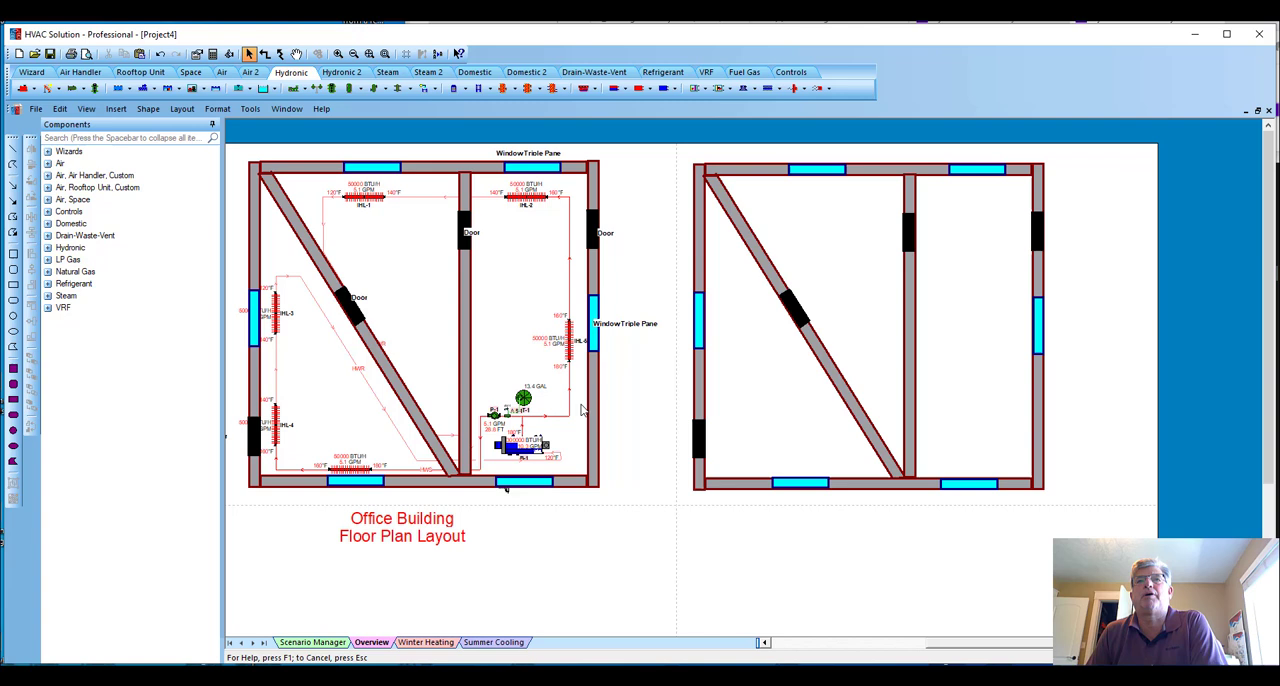
Step: Duplicate the boiler and pump assembly into the lower-right room of the copied plan
{"action": "left_click", "coordinate": [520, 444]}
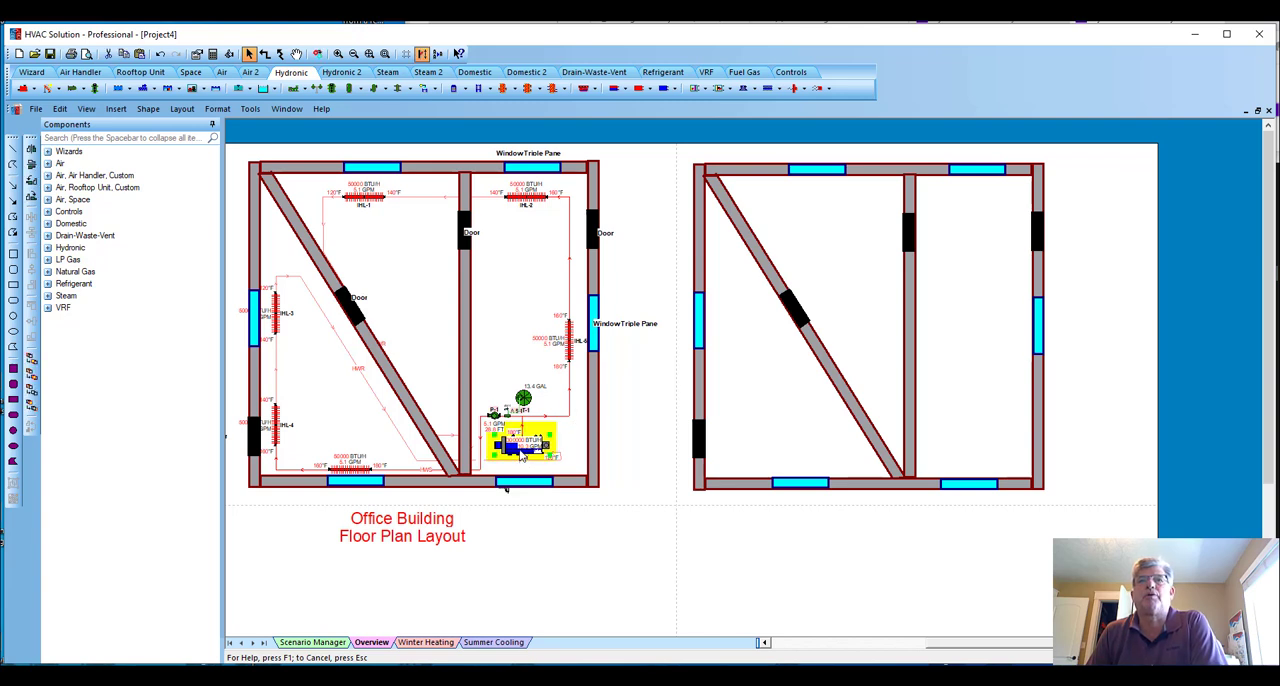
{"action": "left_click", "coordinate": [316, 54]}
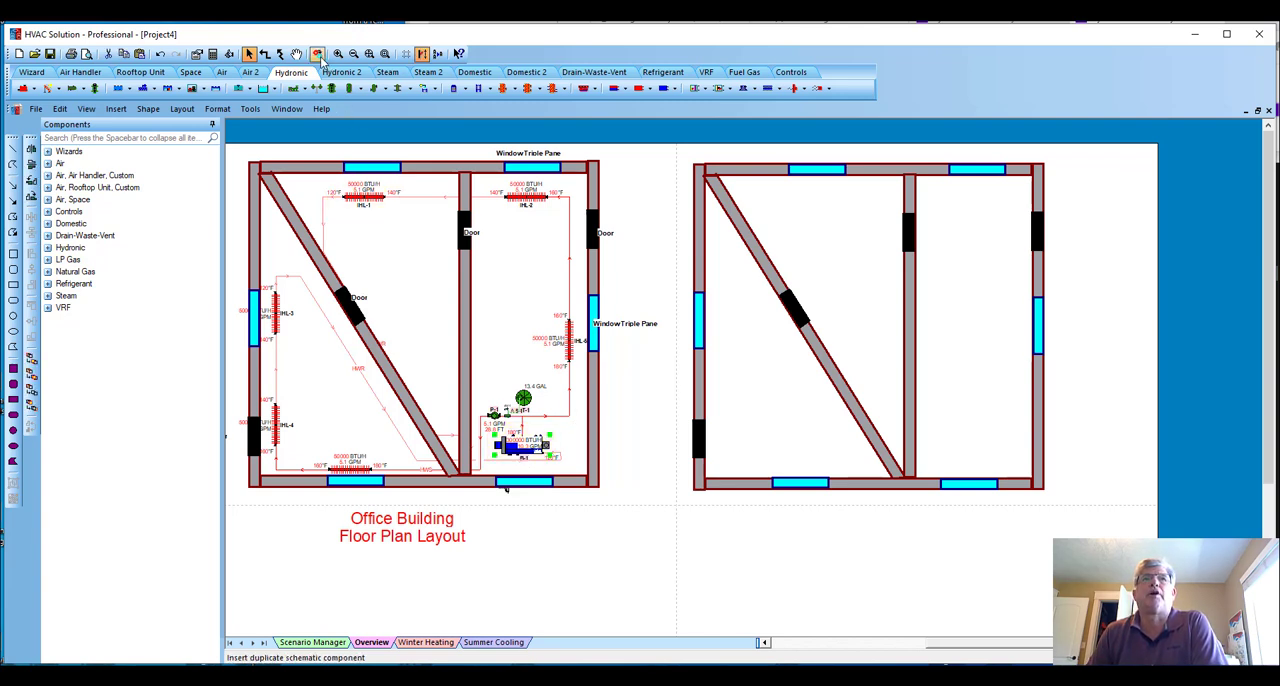
{"action": "mouse_move", "coordinate": [318, 54]}
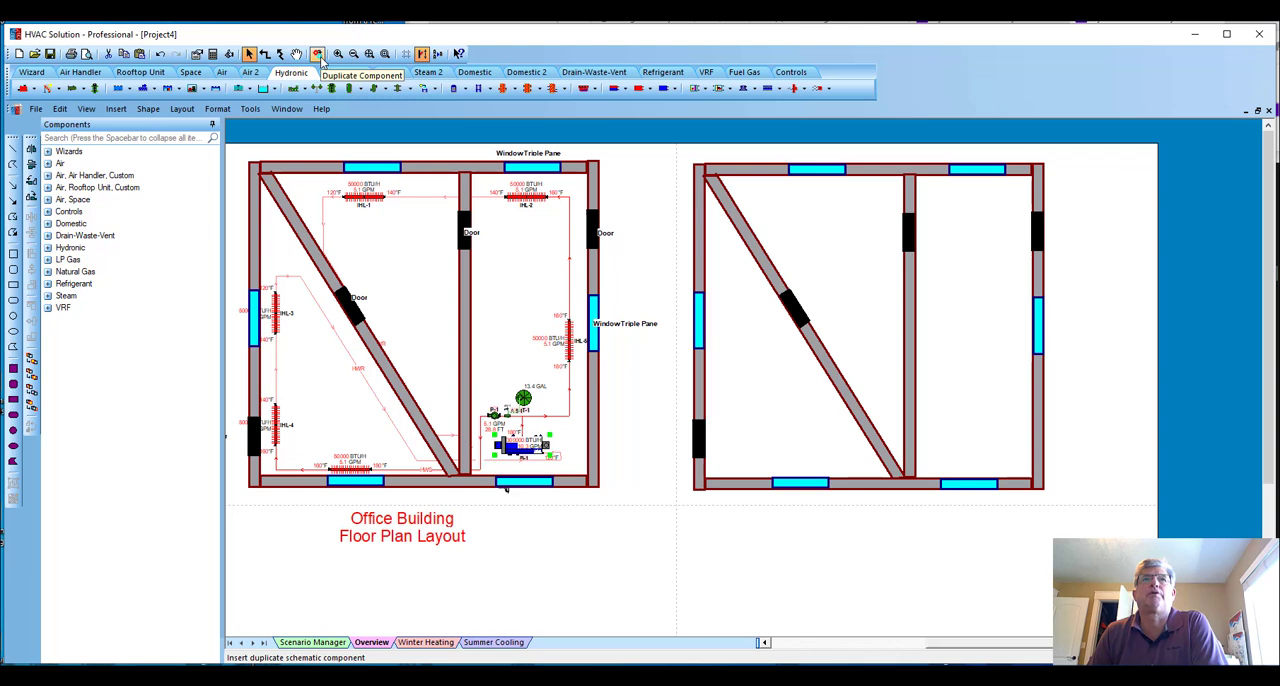
{"action": "right_click", "coordinate": [520, 444]}
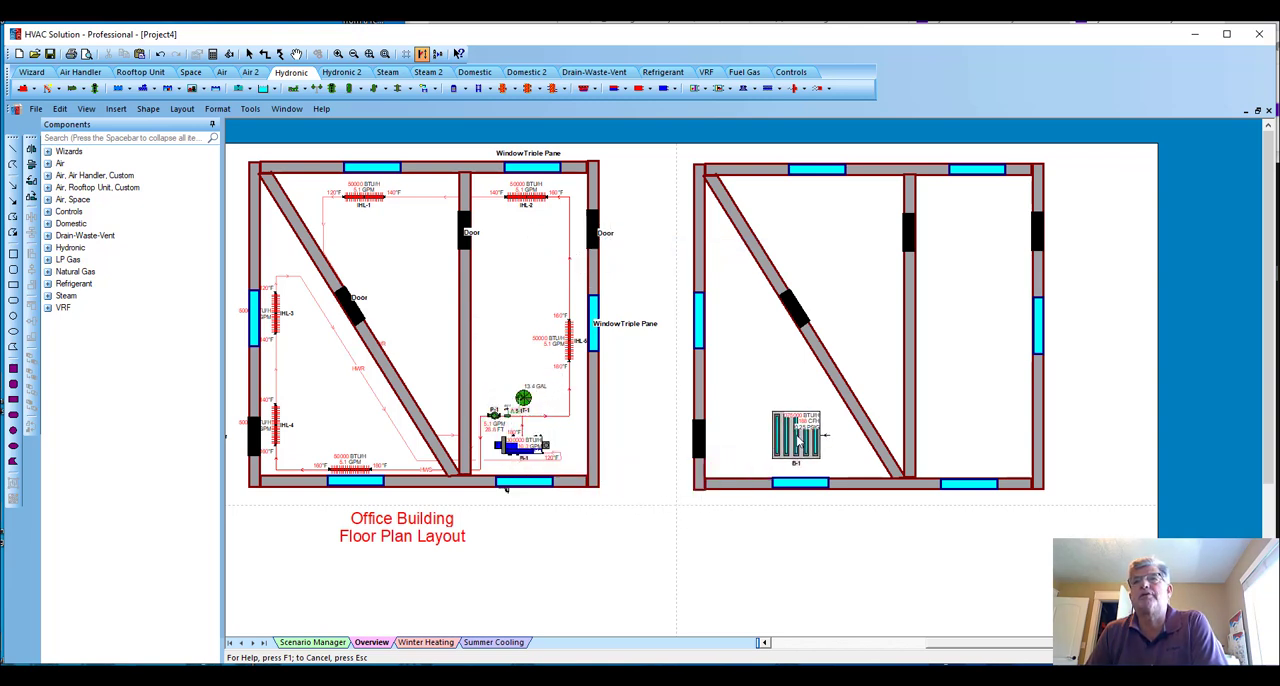
{"action": "left_click_drag", "start_coordinate": [796, 436], "coordinate": [996, 456]}
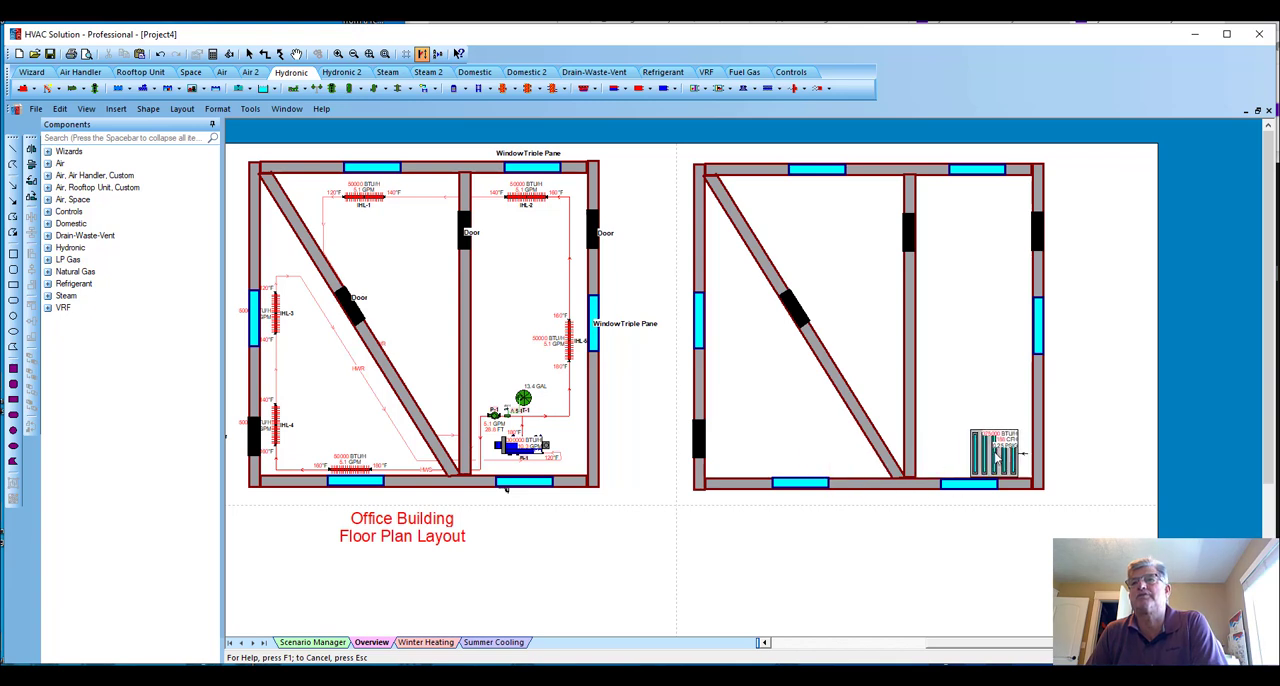
{"action": "left_click", "coordinate": [996, 456]}
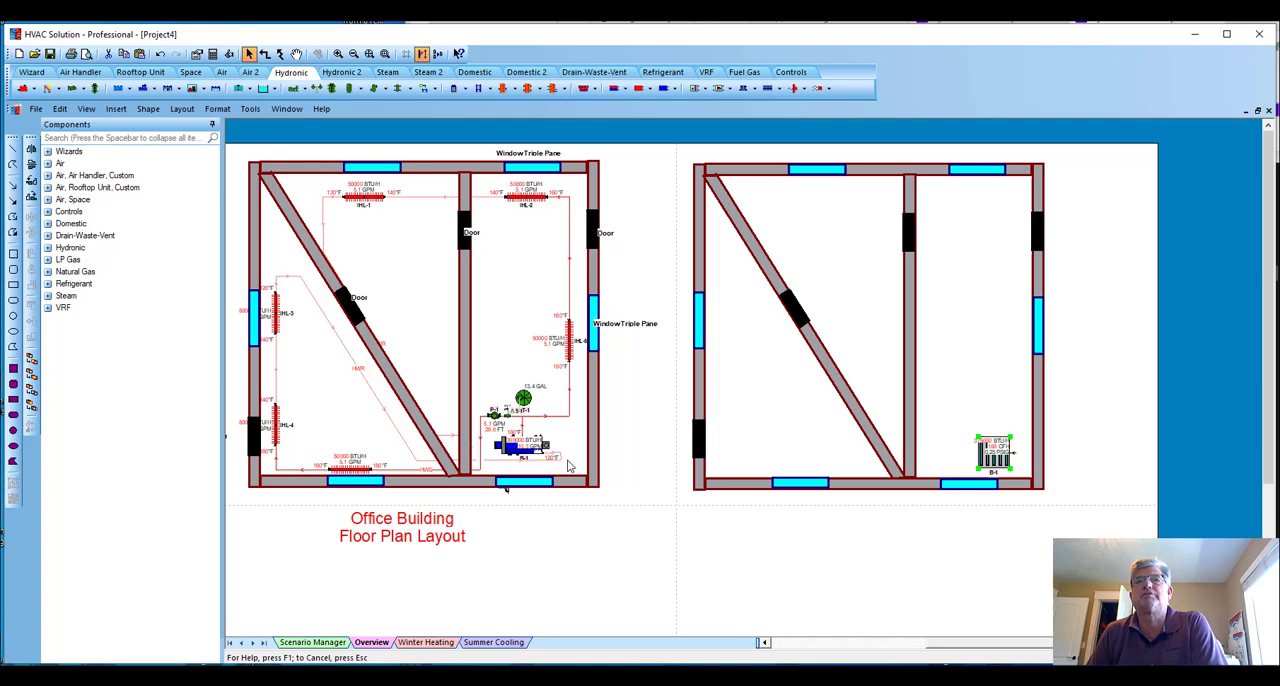
{"action": "left_click", "coordinate": [520, 444]}
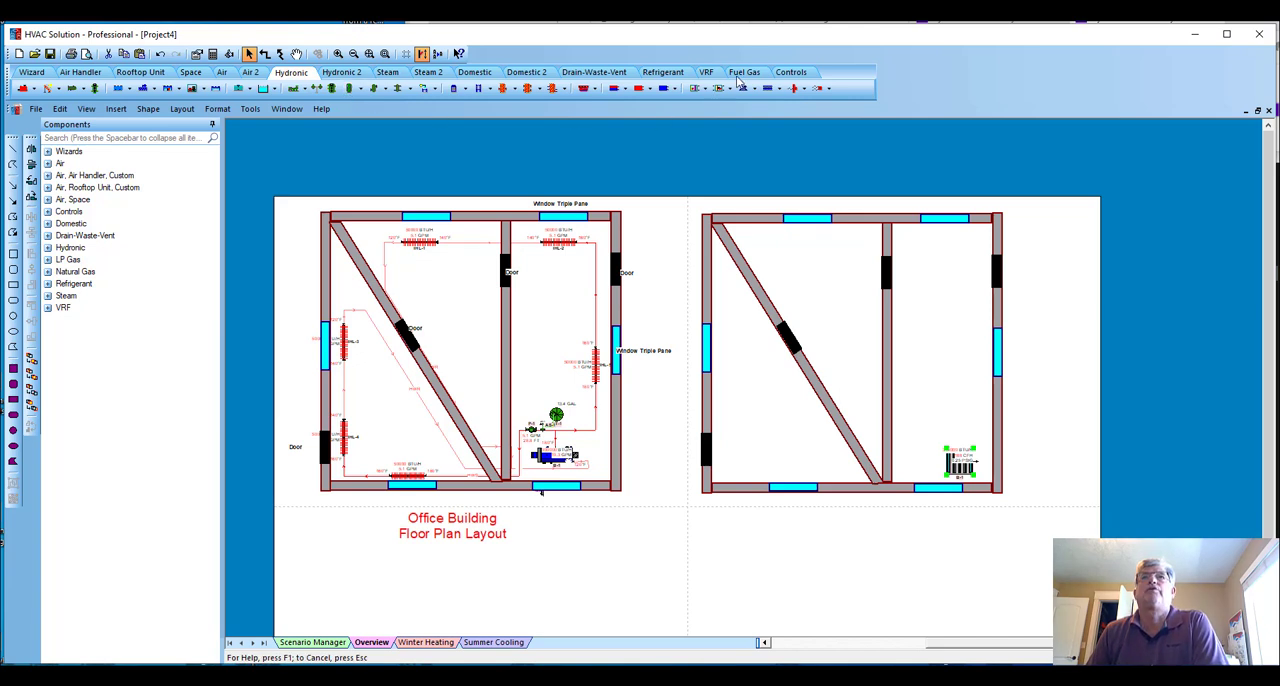
Step: Insert an upright LP gas tank from the Fuel Gas components beside the copied plan
{"action": "left_click", "coordinate": [744, 72]}
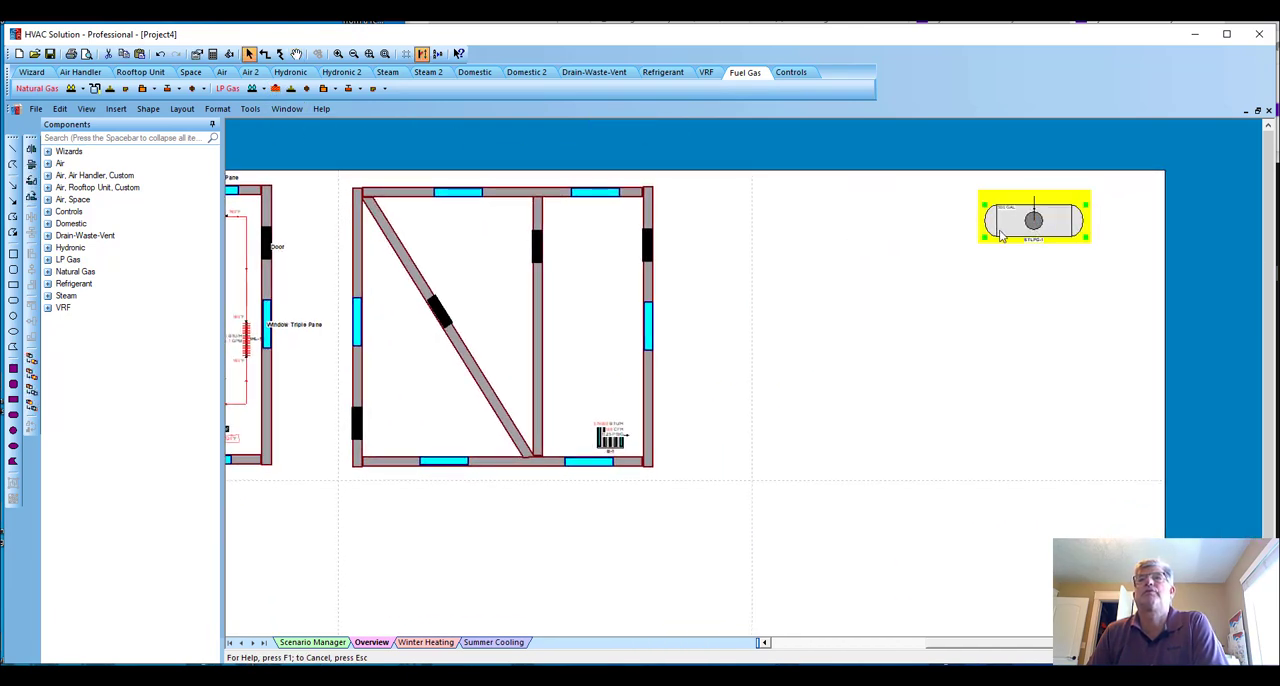
{"action": "left_click", "coordinate": [32, 182]}
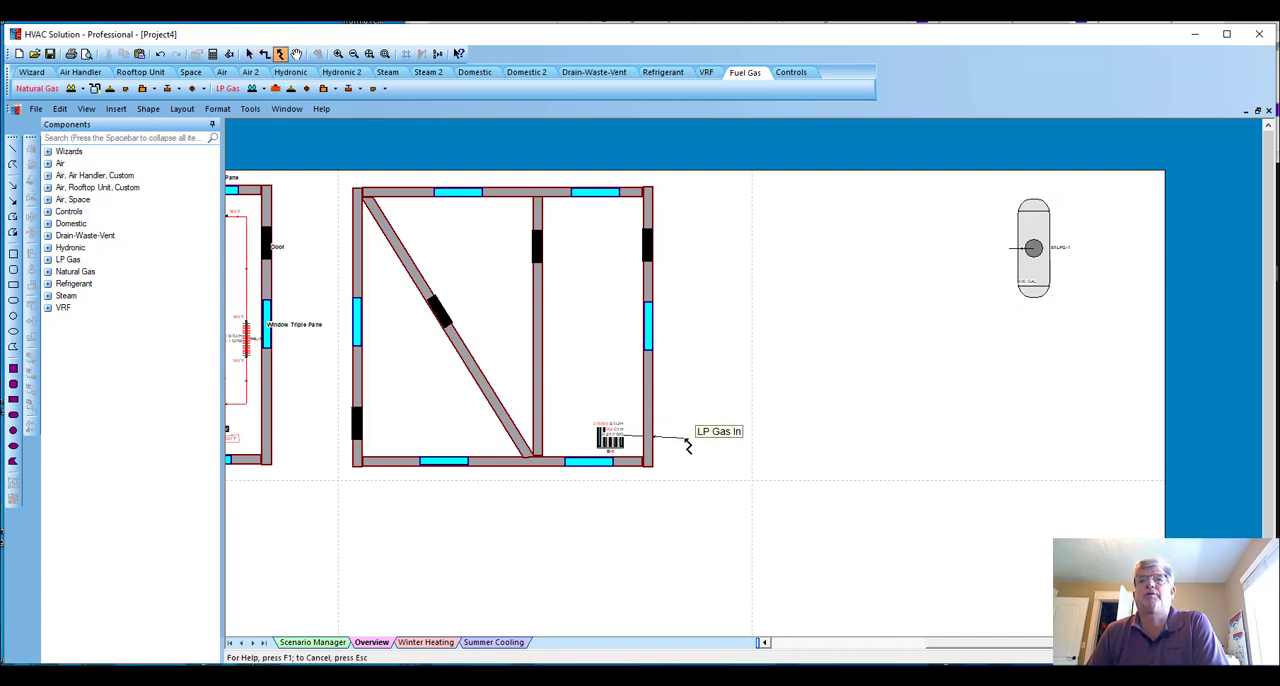
Step: Route an angled LP gas line from the appliance's LP Gas In to the tank and add a regulator near the tank
{"action": "left_click_drag", "start_coordinate": [718, 432], "coordinate": [914, 312]}
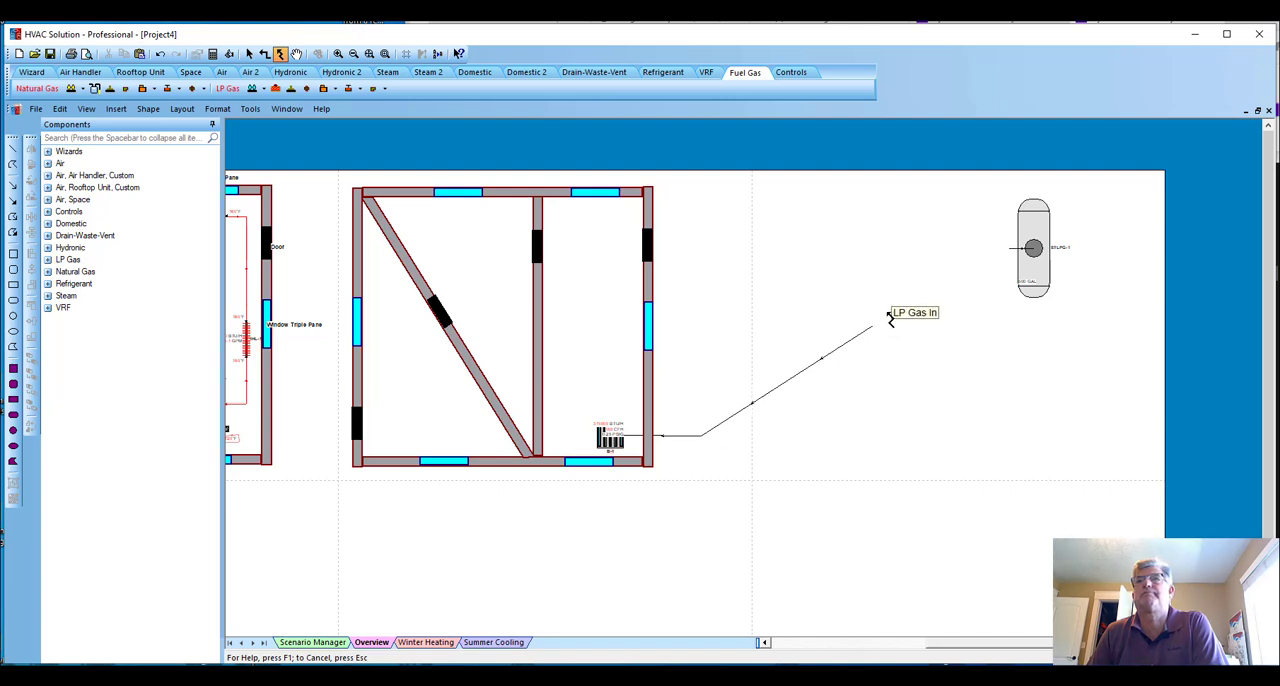
{"action": "left_click_drag", "start_coordinate": [890, 318], "coordinate": [1000, 248]}
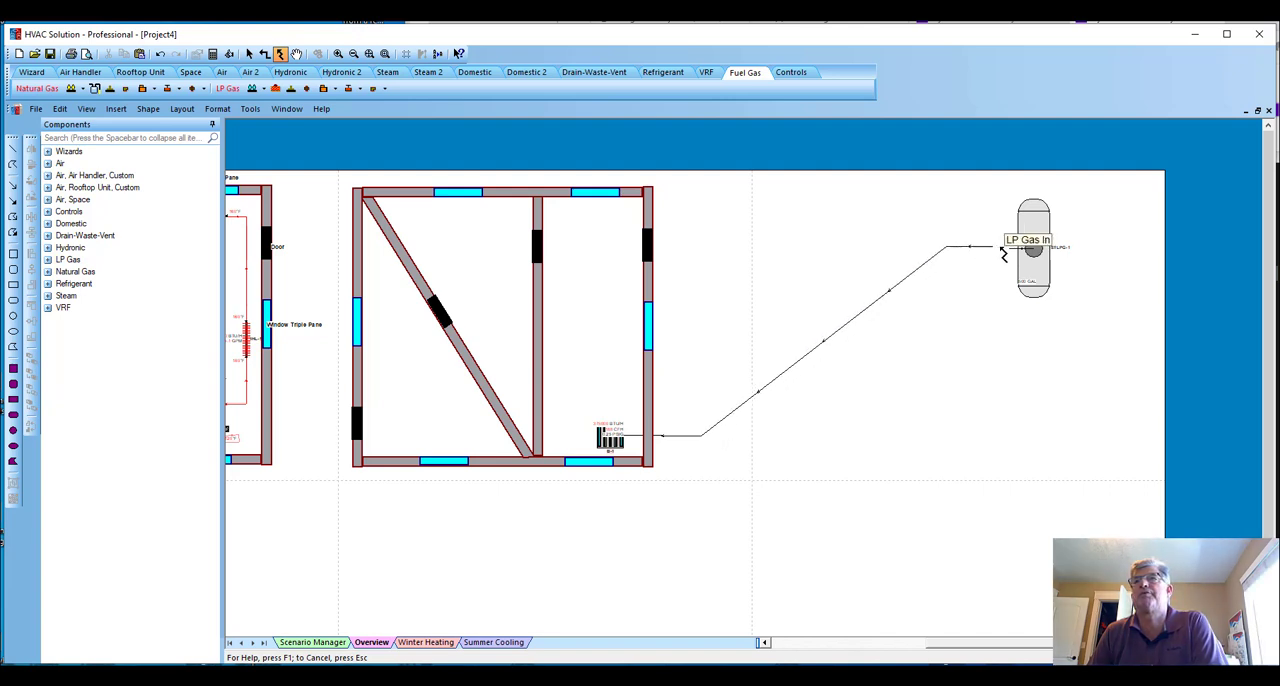
{"action": "mouse_move", "coordinate": [932, 396]}
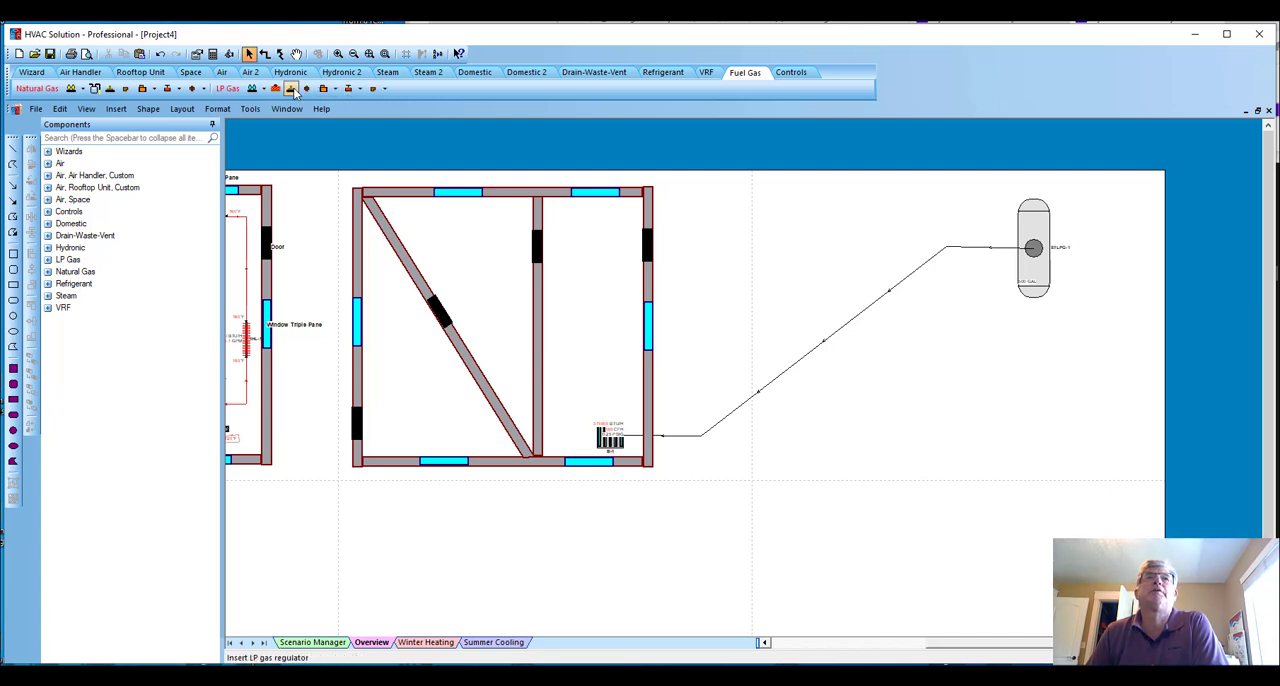
{"action": "left_click", "coordinate": [820, 344]}
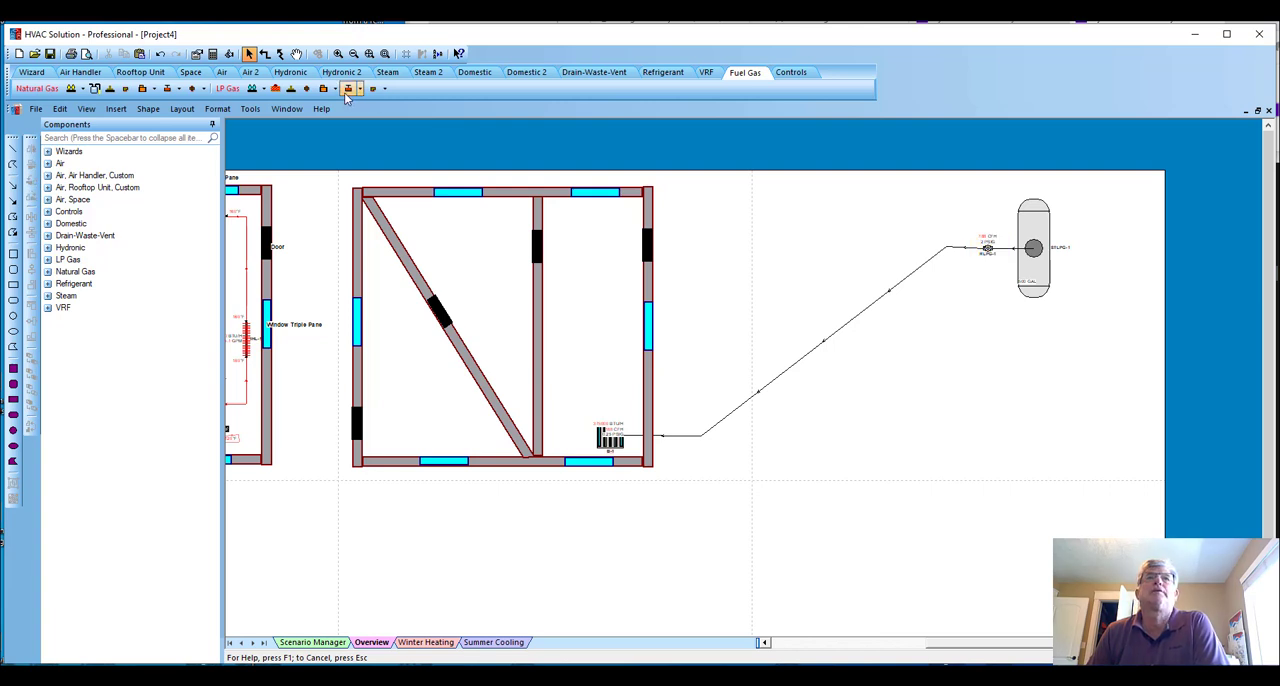
{"action": "mouse_move", "coordinate": [324, 88]}
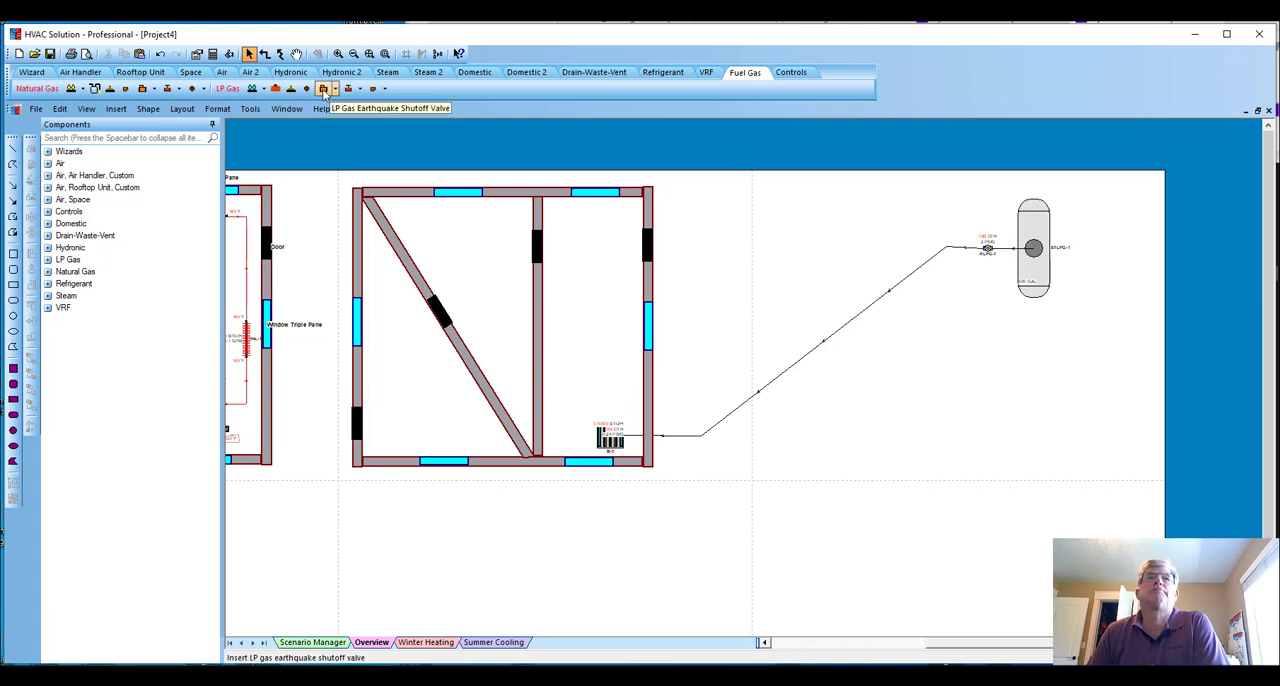
{"action": "left_click", "coordinate": [680, 436]}
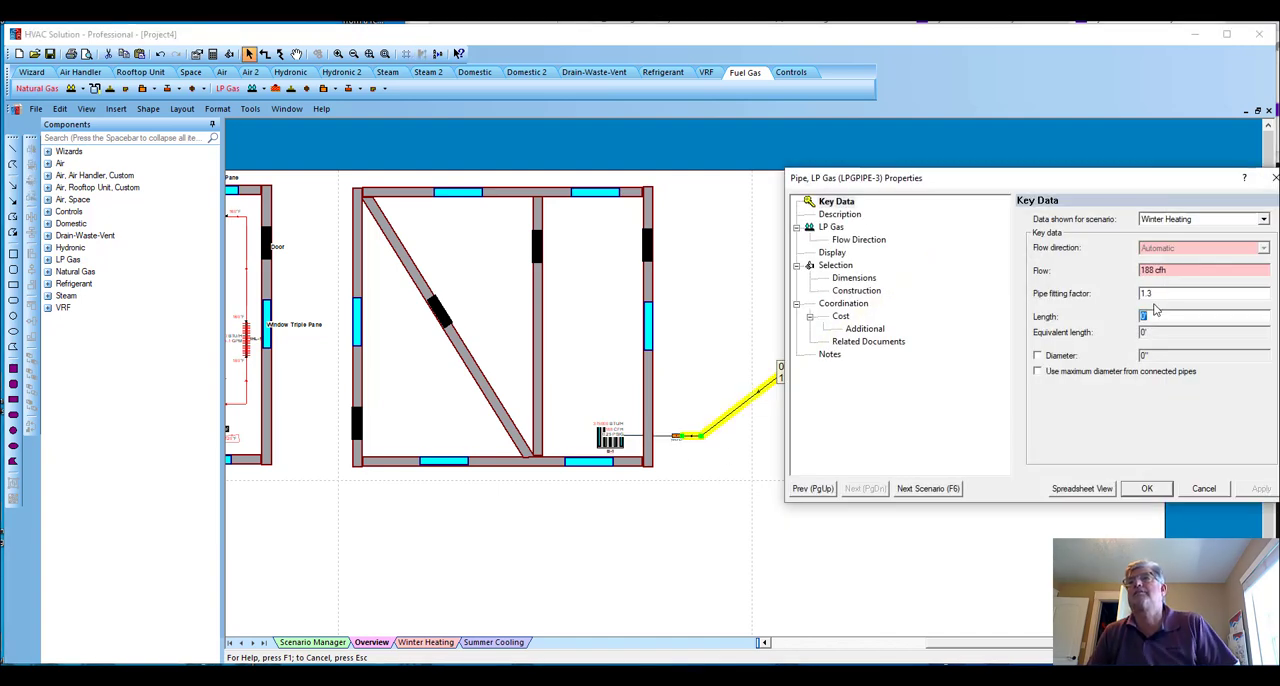
Step: Enter pipe length 9 in the Properties dialog, confirm, and check the line sizes to 3/4 inch at 188 cfh
{"action": "type", "text": "9"}
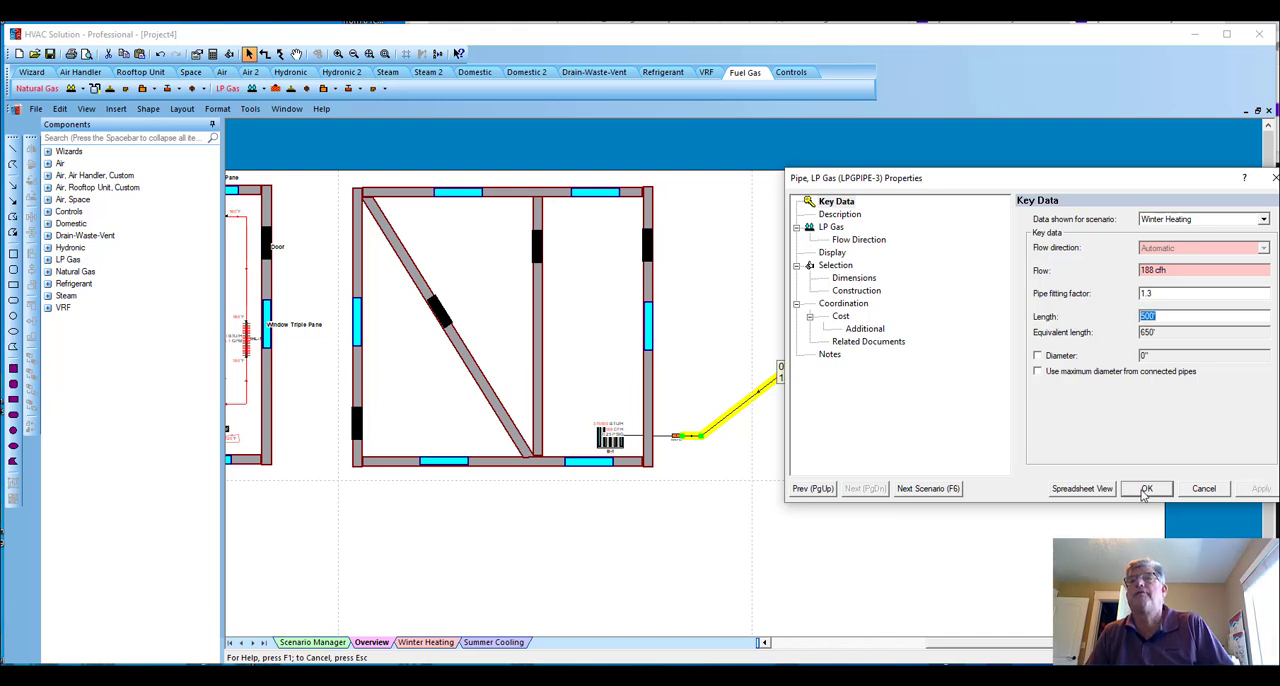
{"action": "left_click", "coordinate": [1146, 488]}
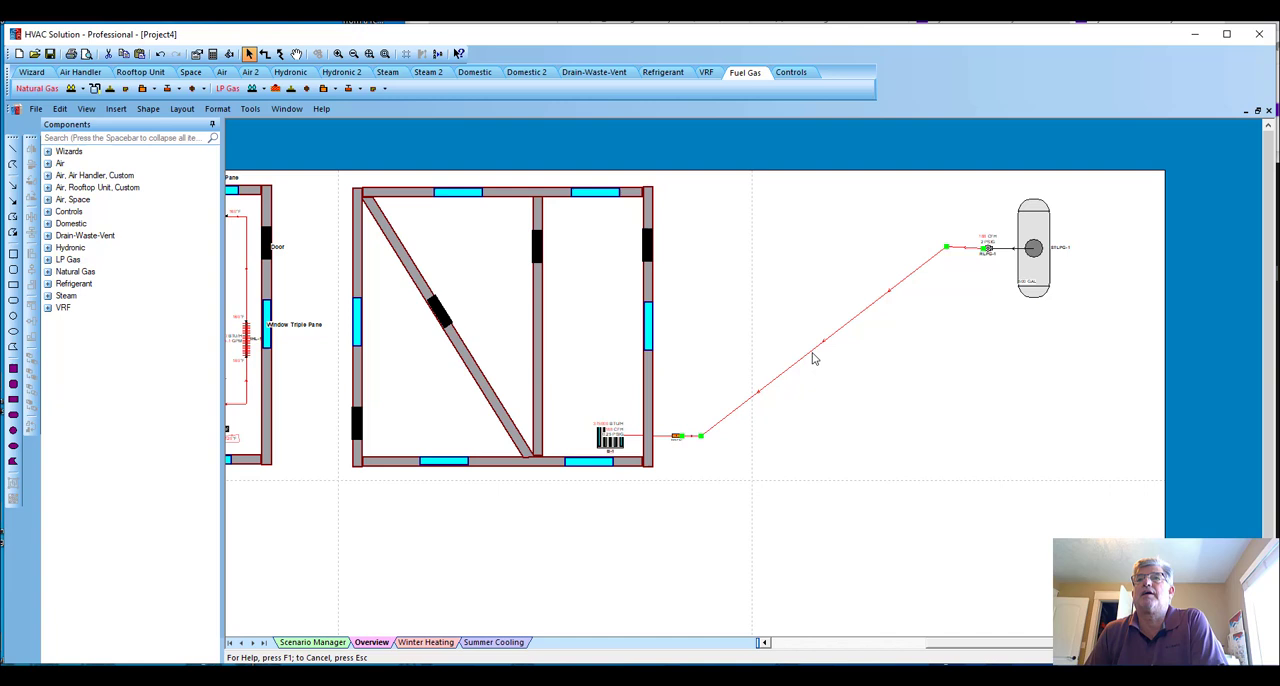
{"action": "left_click", "coordinate": [810, 358]}
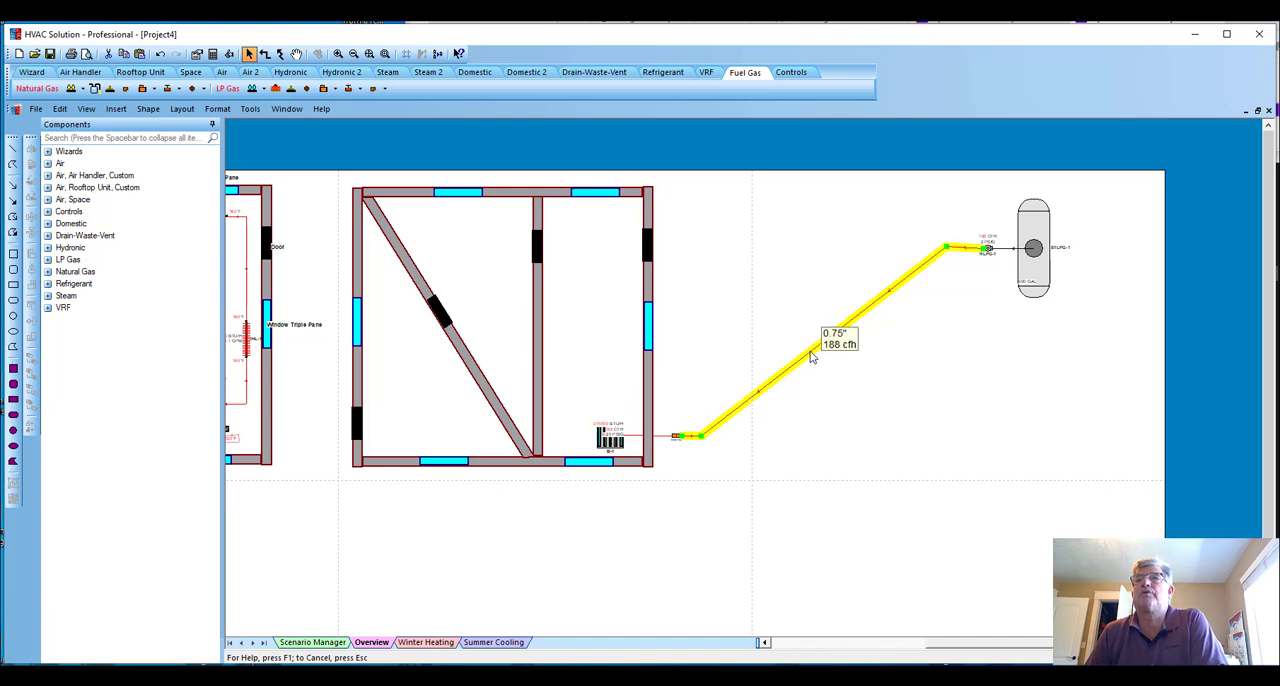
{"action": "left_click", "coordinate": [828, 356]}
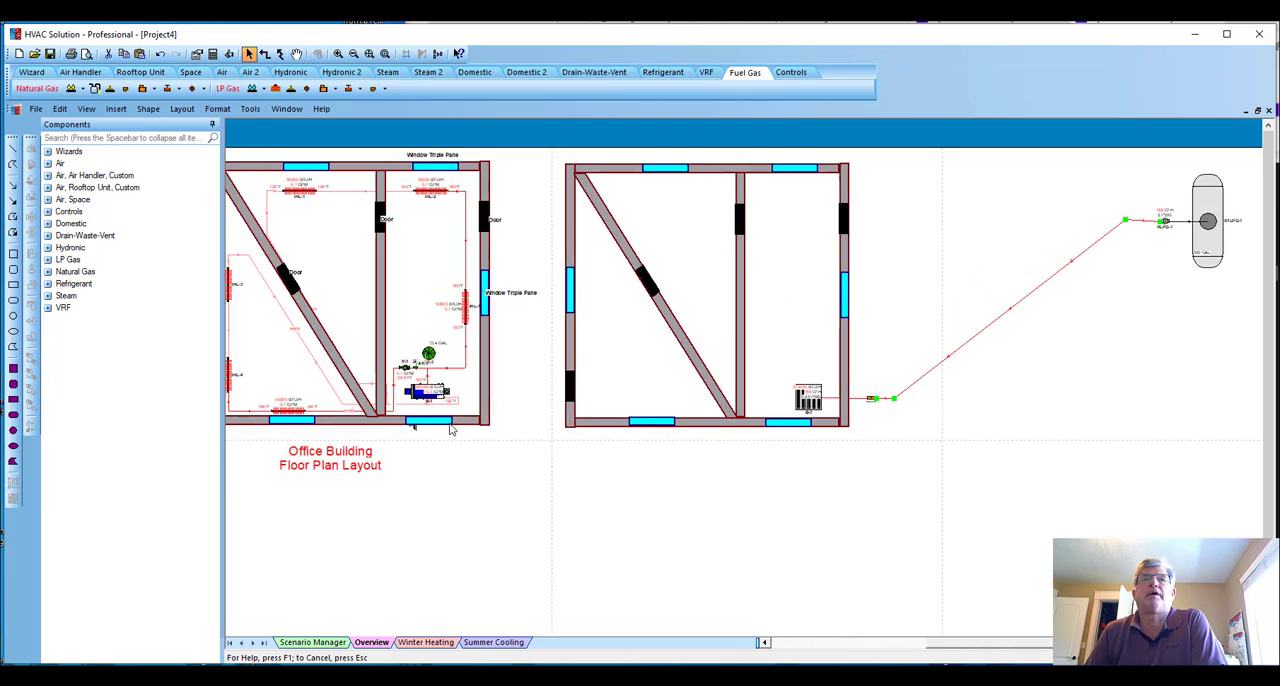
{"action": "mouse_move", "coordinate": [456, 468]}
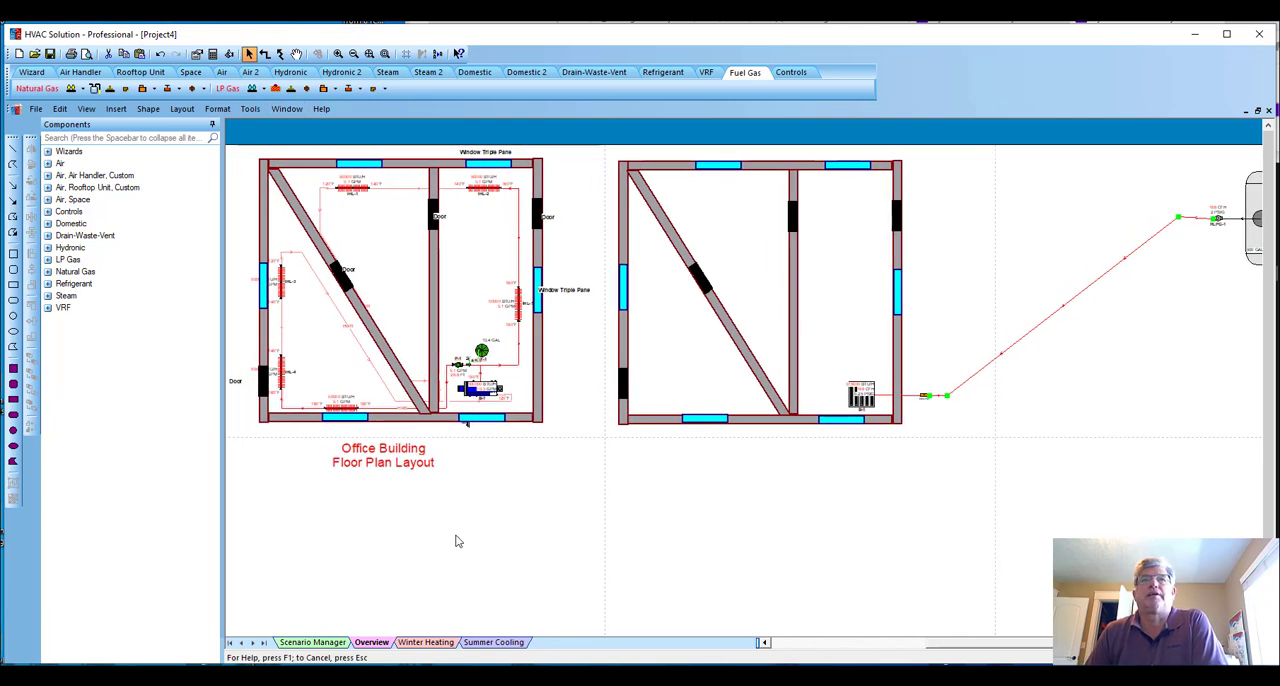
{"action": "mouse_move", "coordinate": [472, 496]}
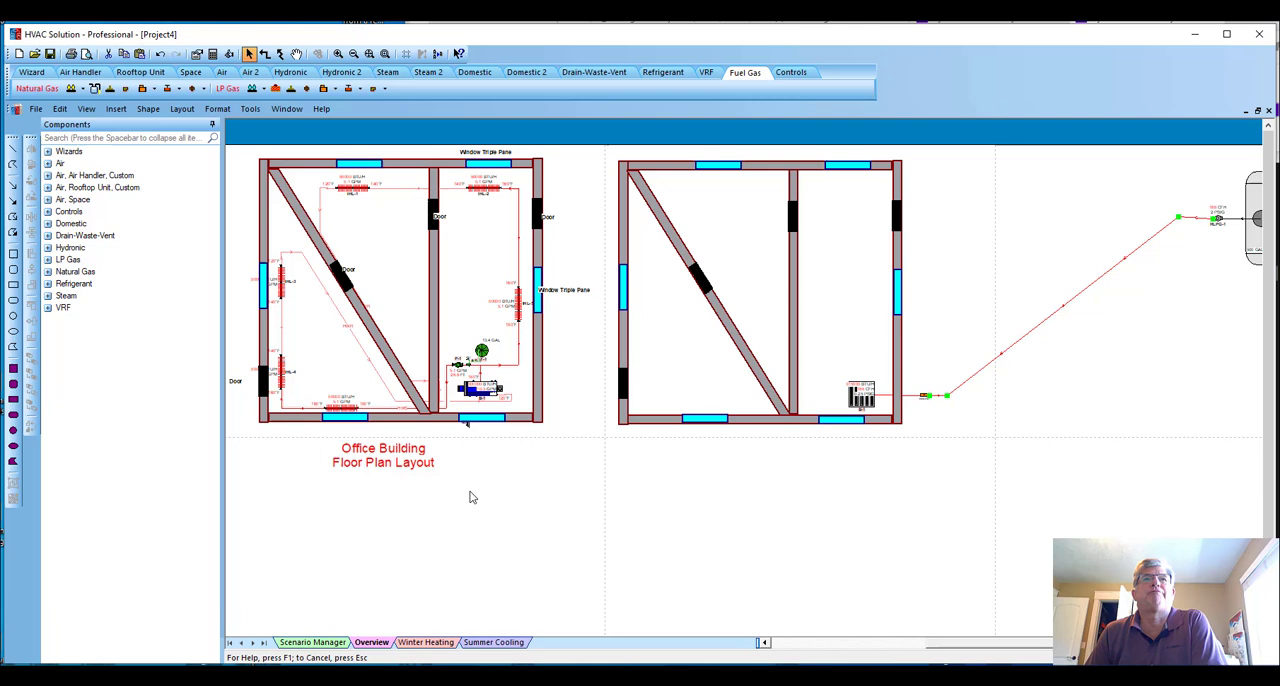
{"action": "mouse_move", "coordinate": [468, 498]}
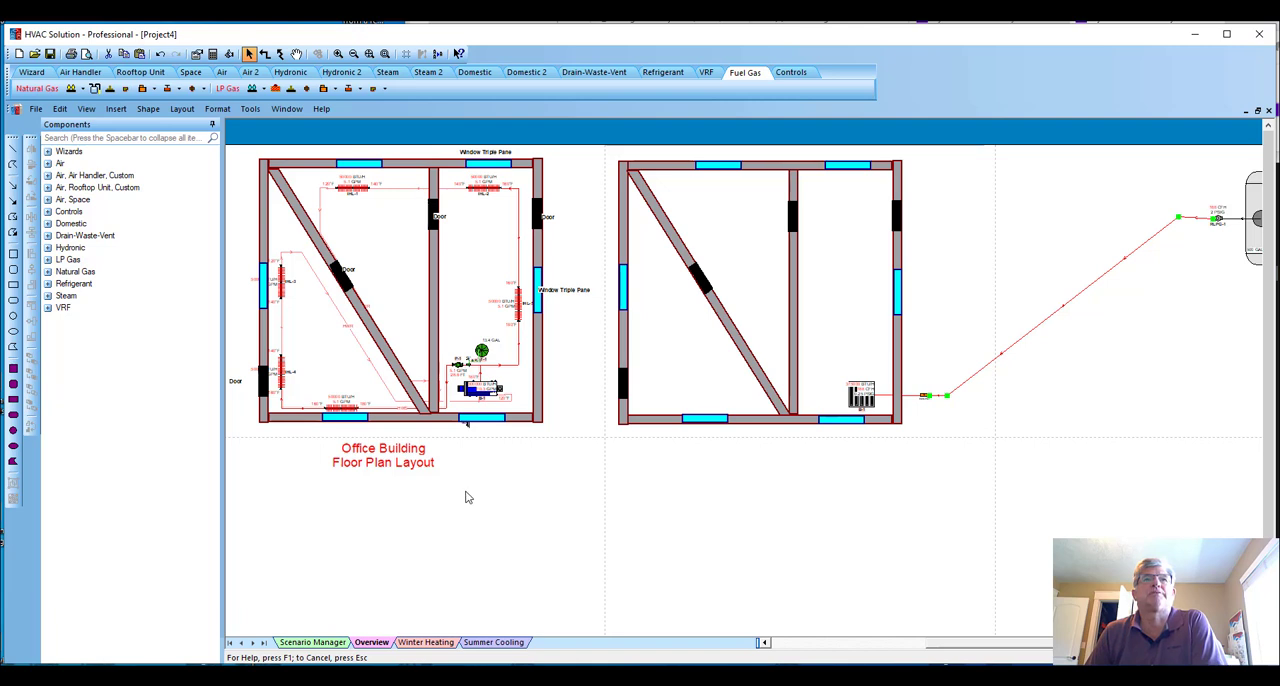
{"action": "mouse_move", "coordinate": [408, 496]}
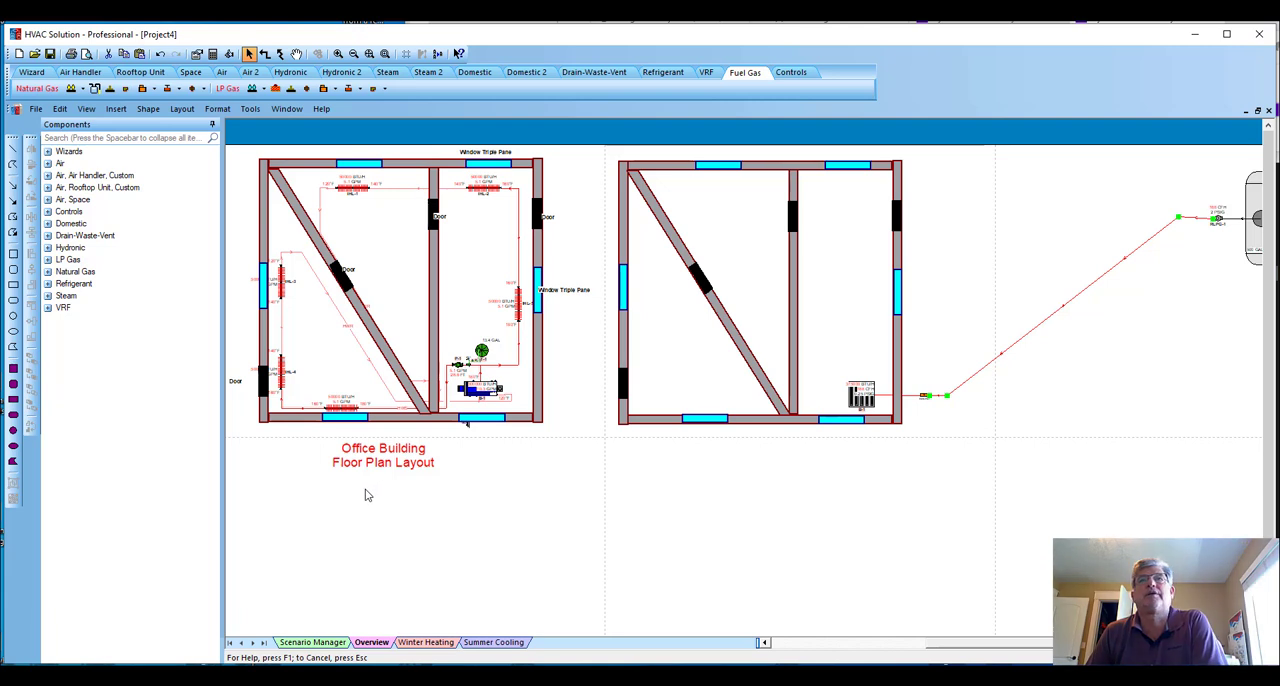
{"action": "mouse_move", "coordinate": [436, 496]}
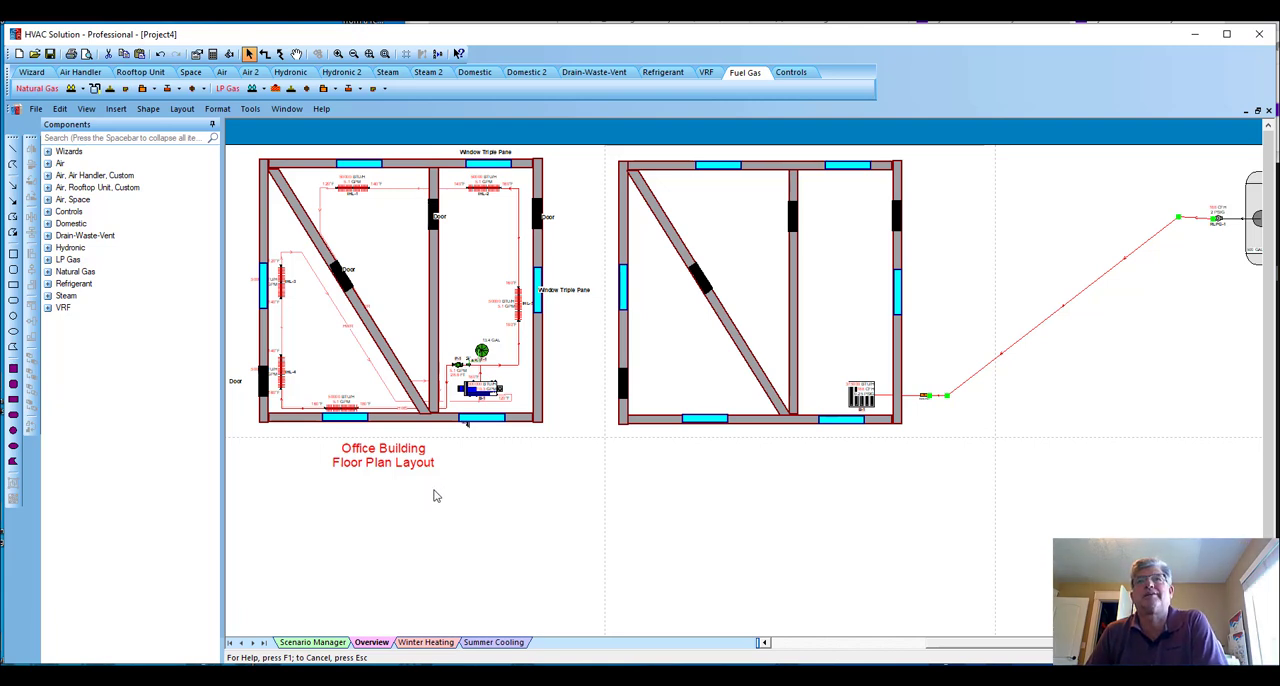